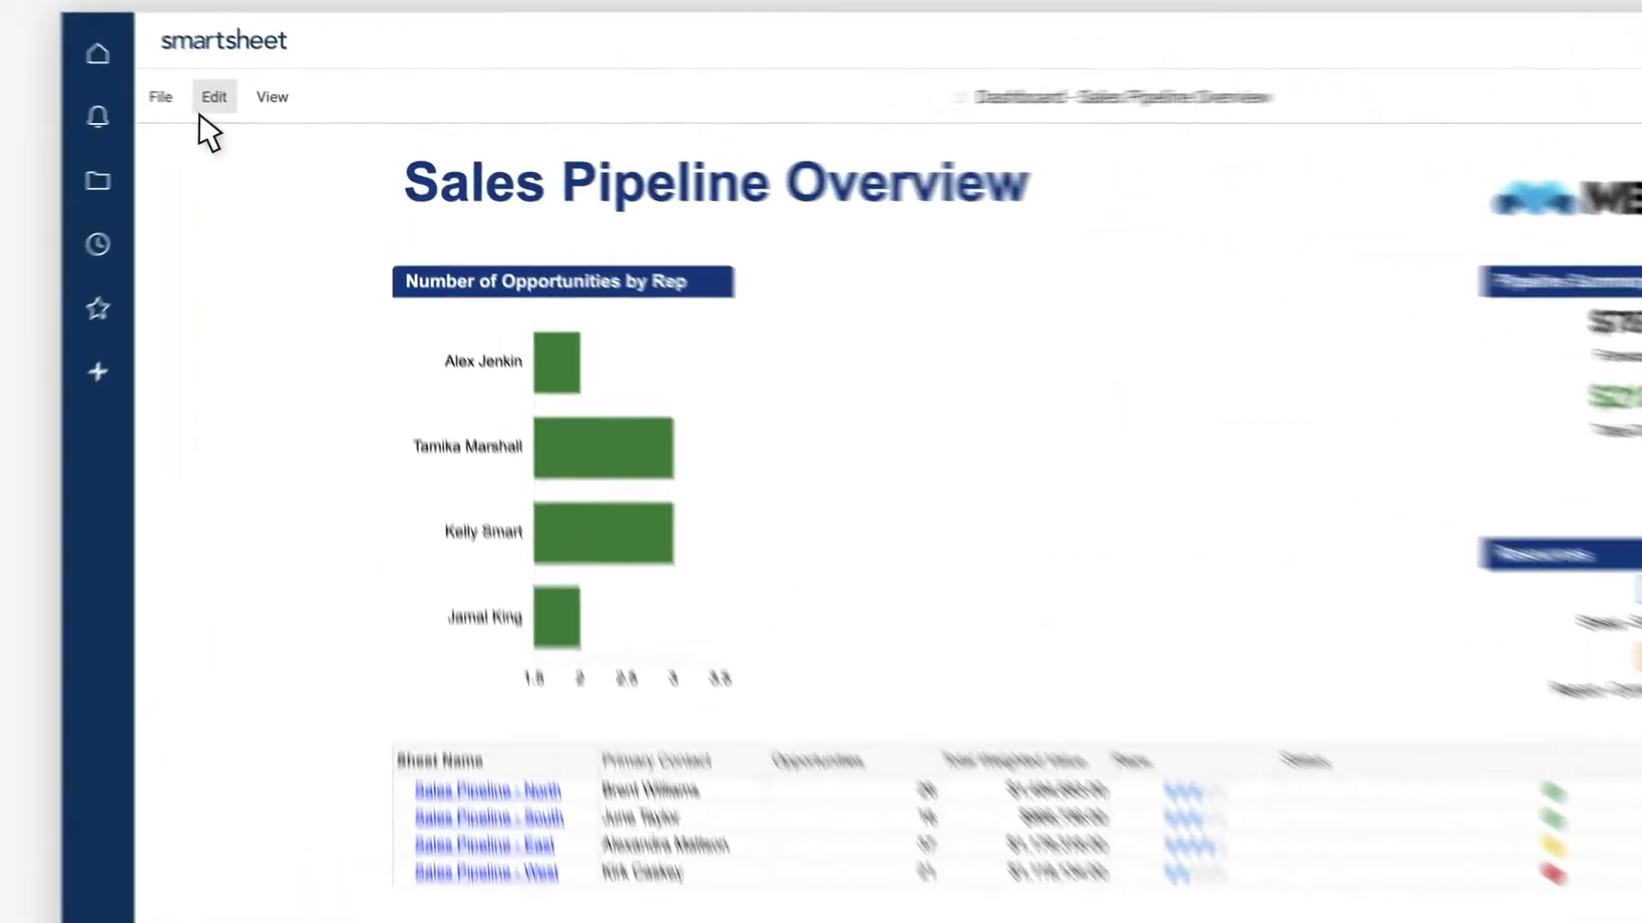
Step: Put the Sales Pipeline Overview dashboard into edit mode and show the Add Widget panel
{"action": "left_click", "coordinate": [214, 96]}
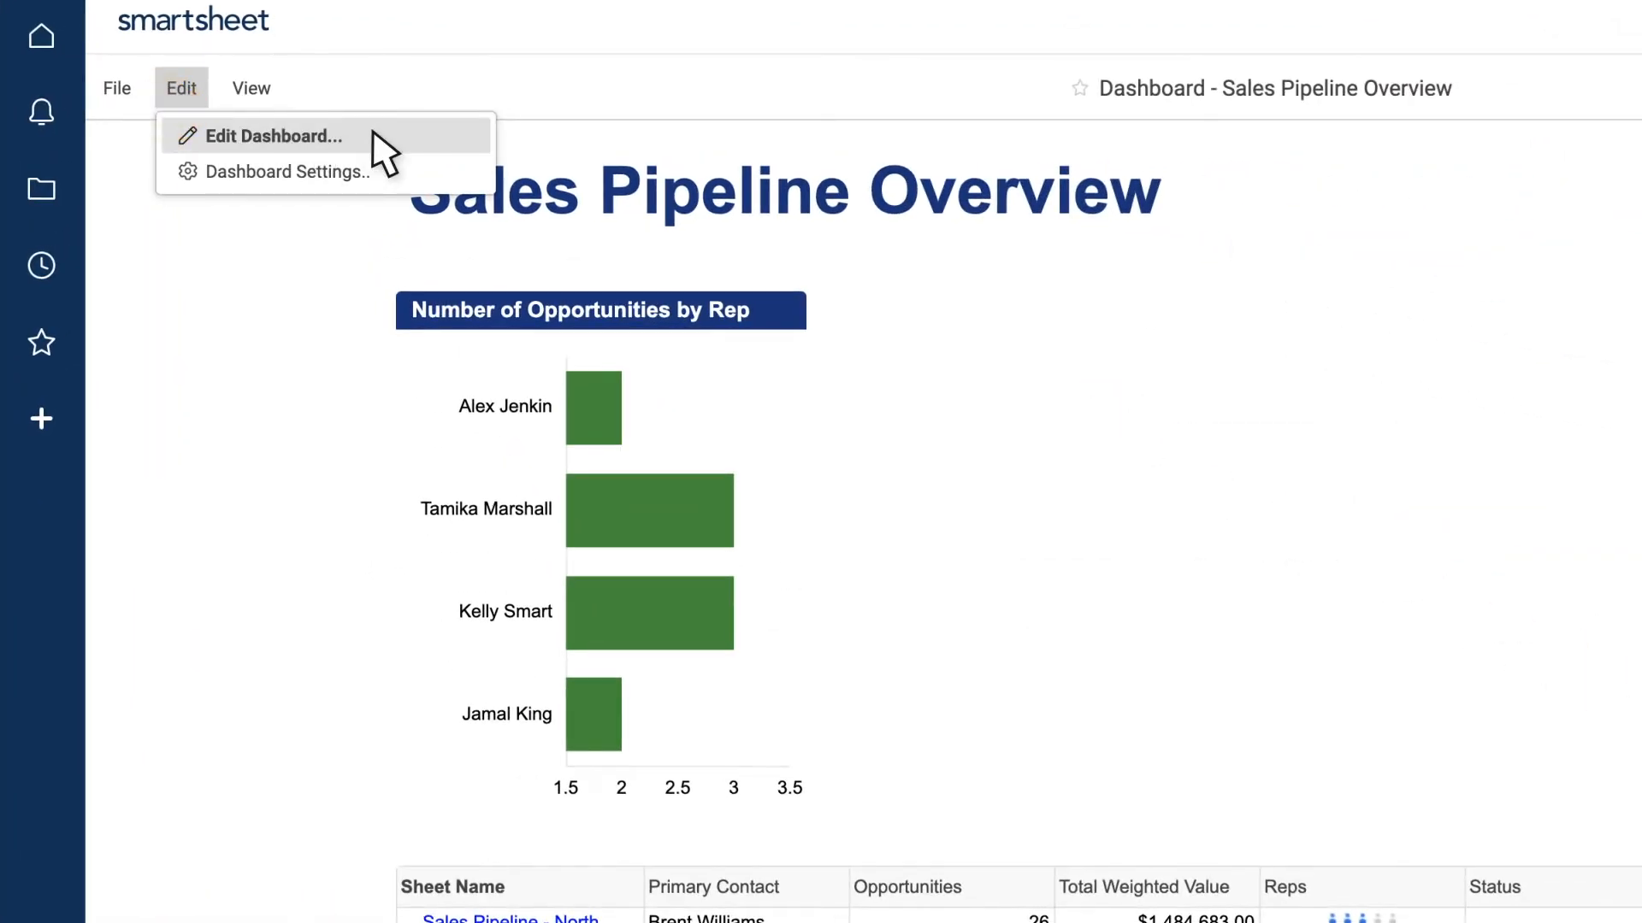
{"action": "left_click", "coordinate": [273, 136]}
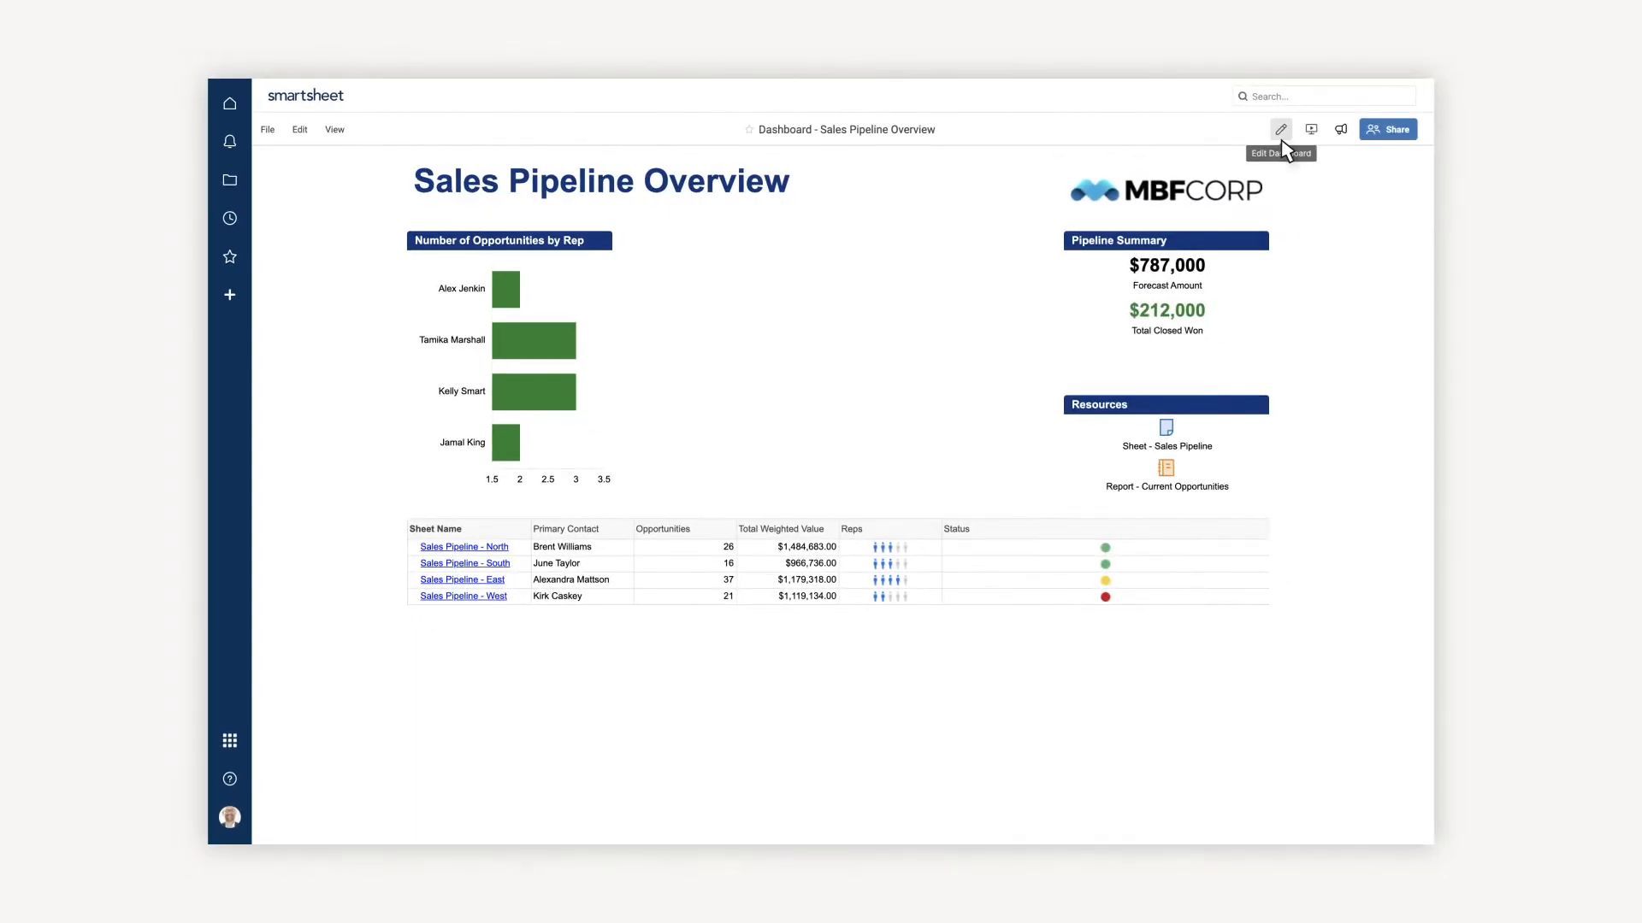
{"action": "left_click", "coordinate": [1279, 130]}
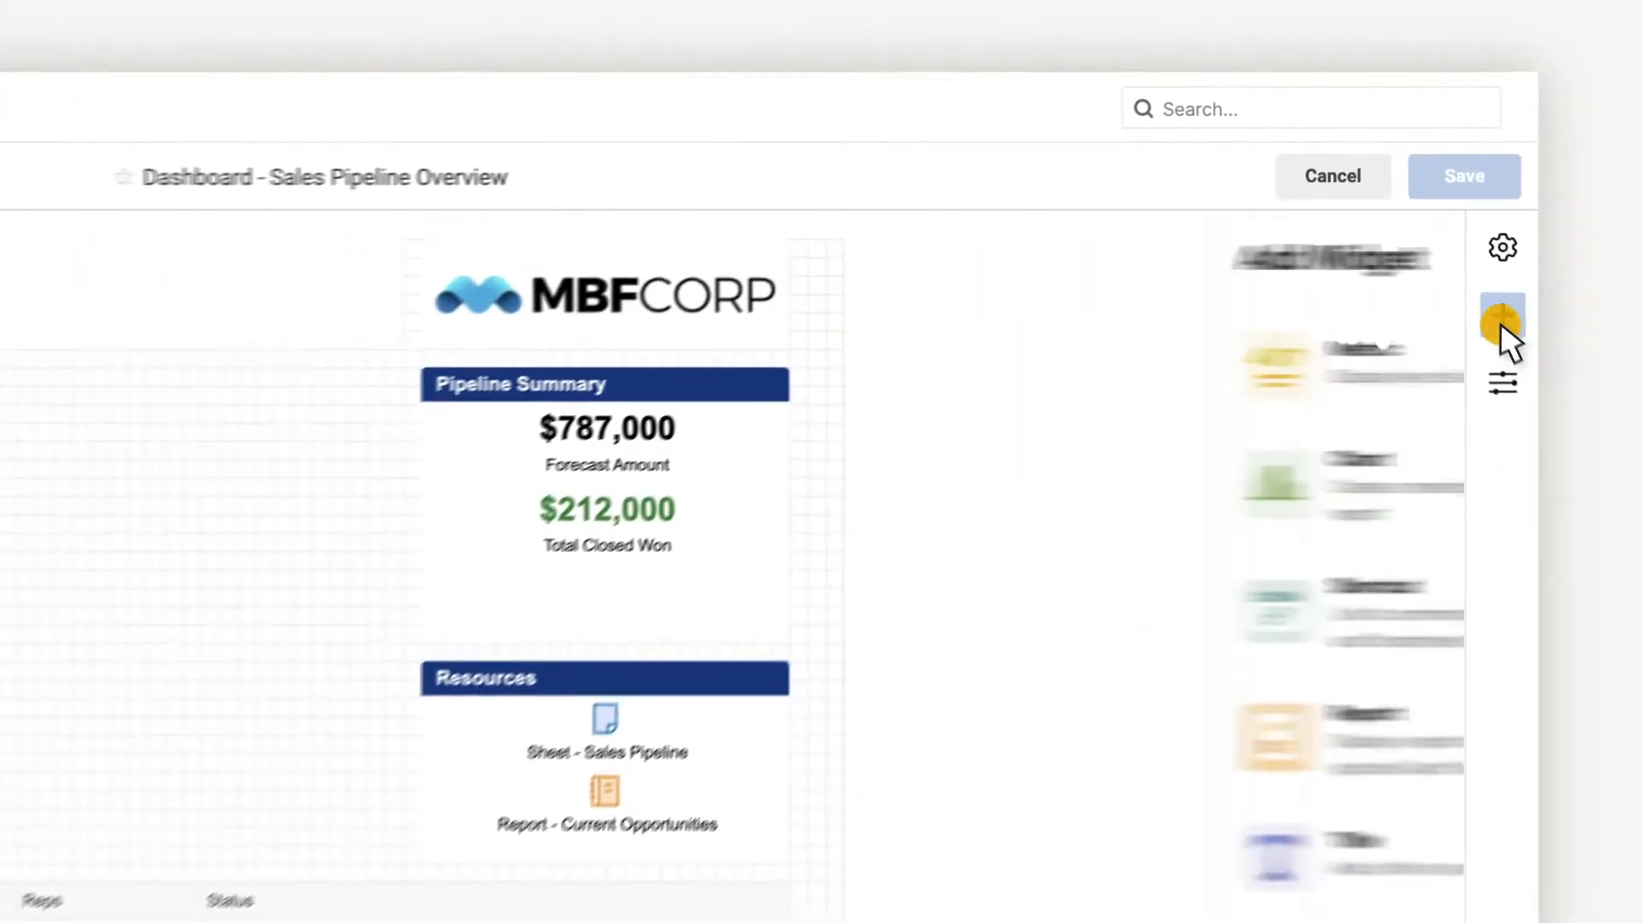
Step: Add a Column chart widget using the sheet's status count range as its data
{"action": "left_click", "coordinate": [1501, 320]}
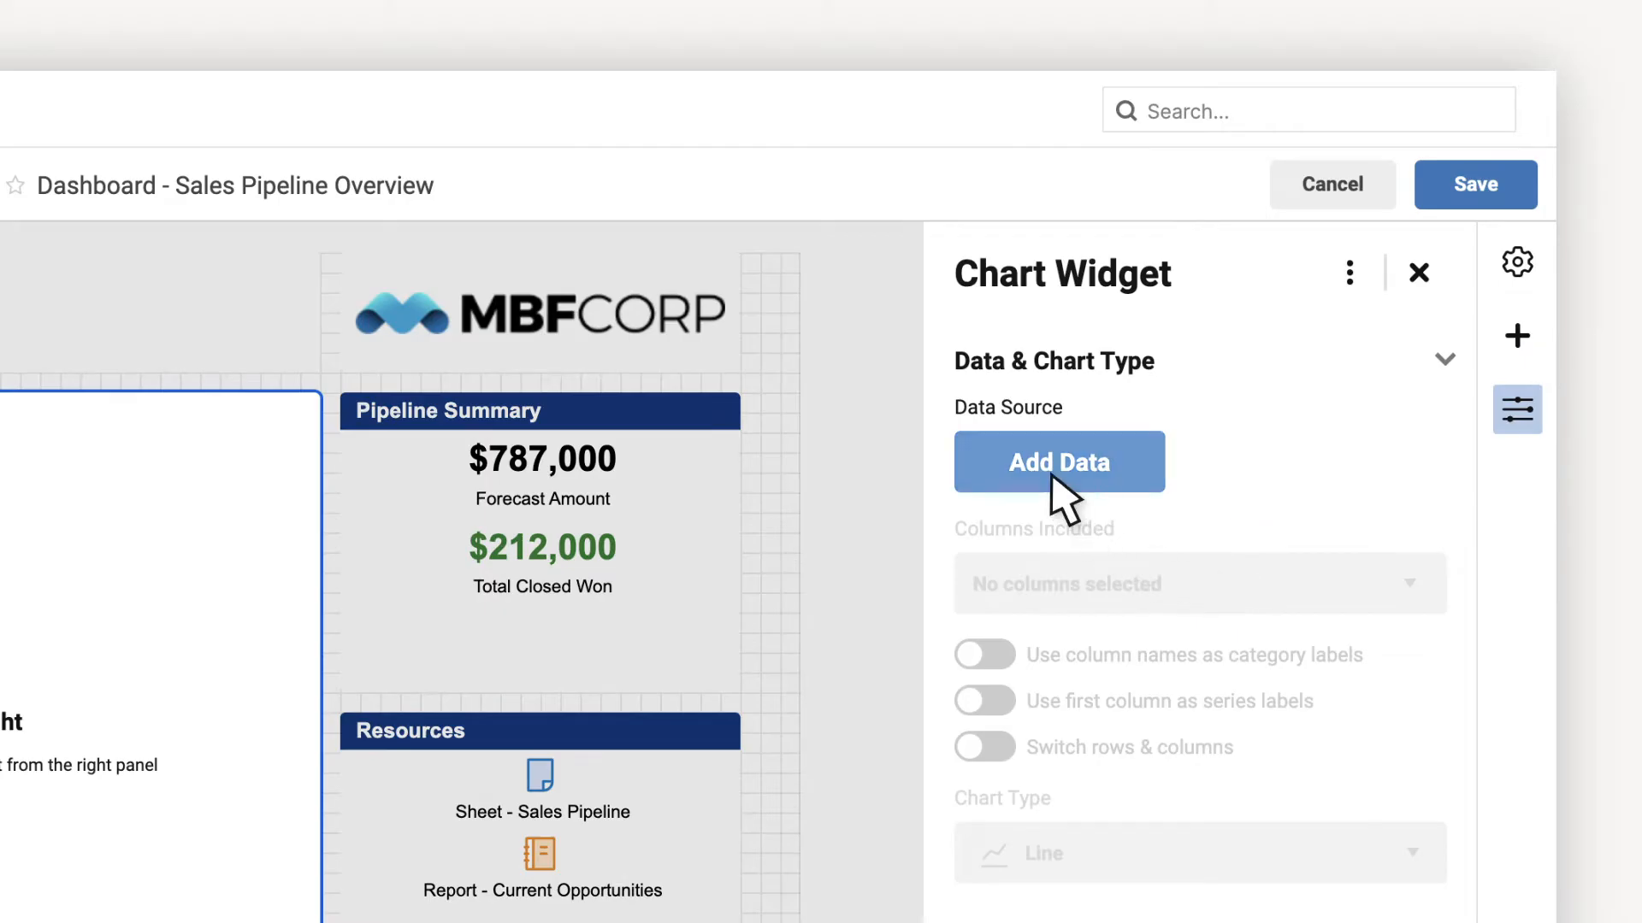
{"action": "left_click", "coordinate": [1056, 462]}
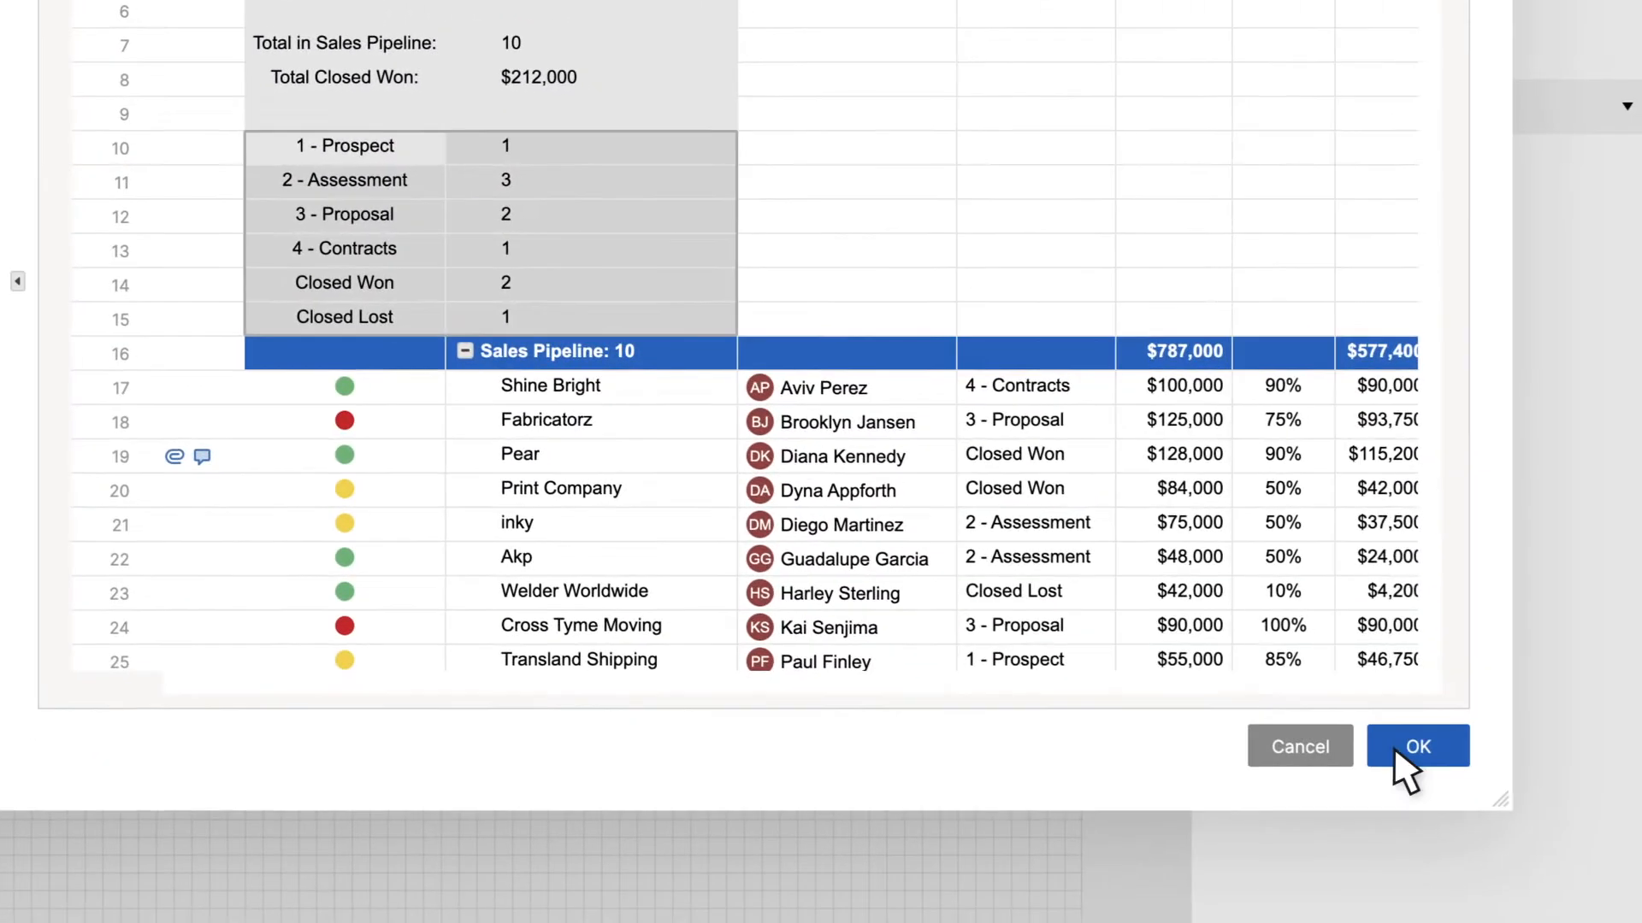
{"action": "left_click", "coordinate": [1416, 747]}
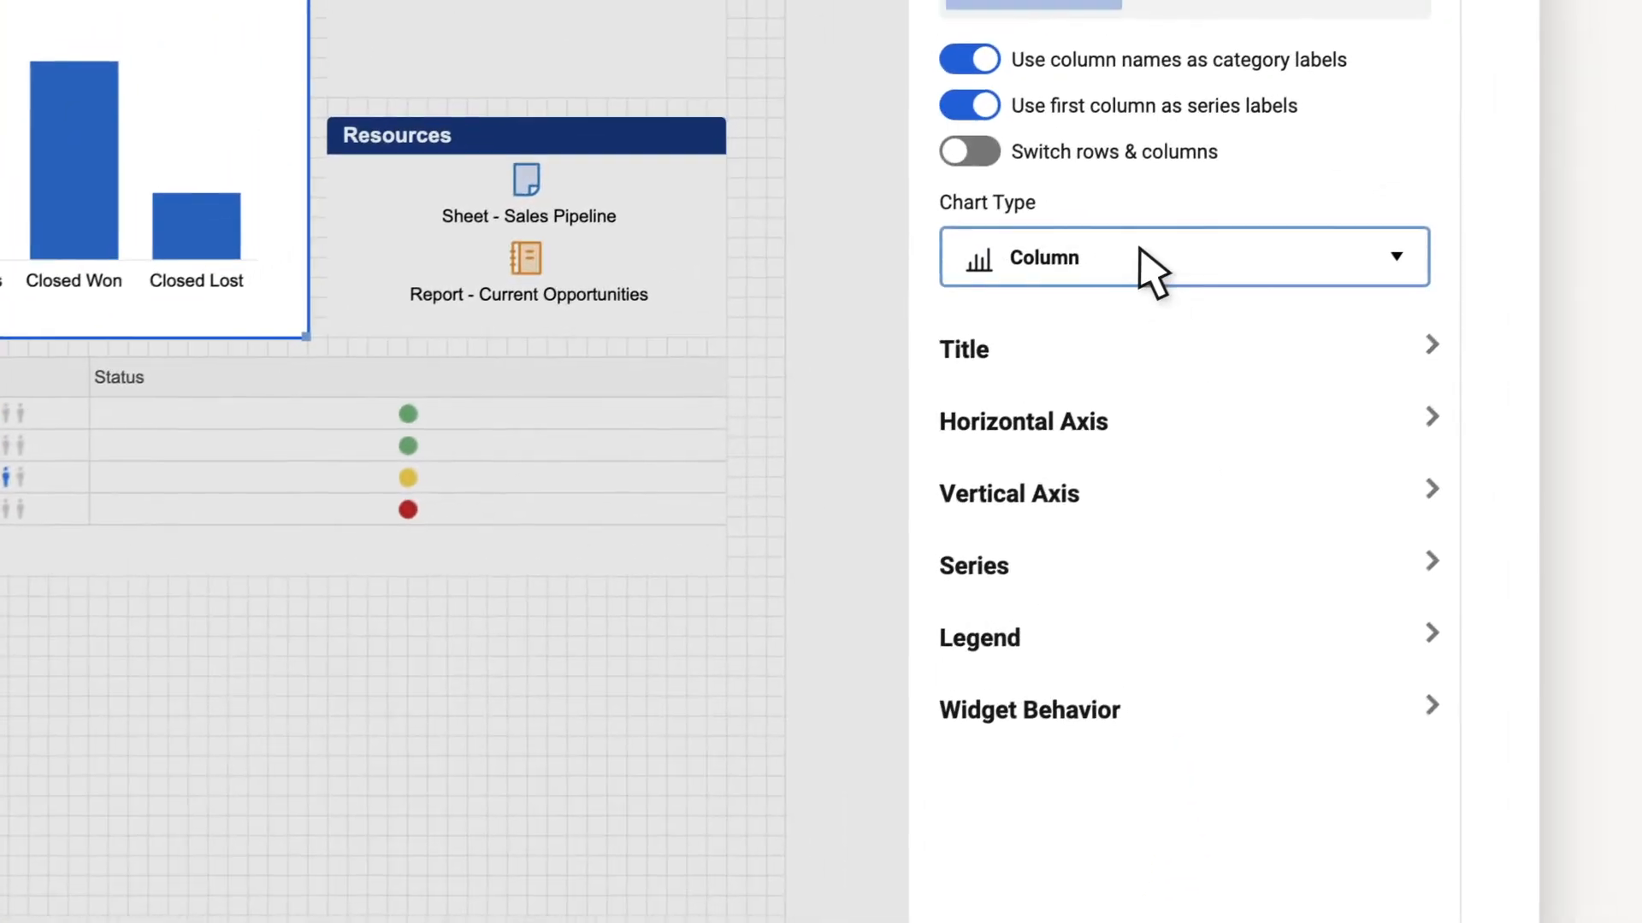
{"action": "left_click", "coordinate": [1183, 256]}
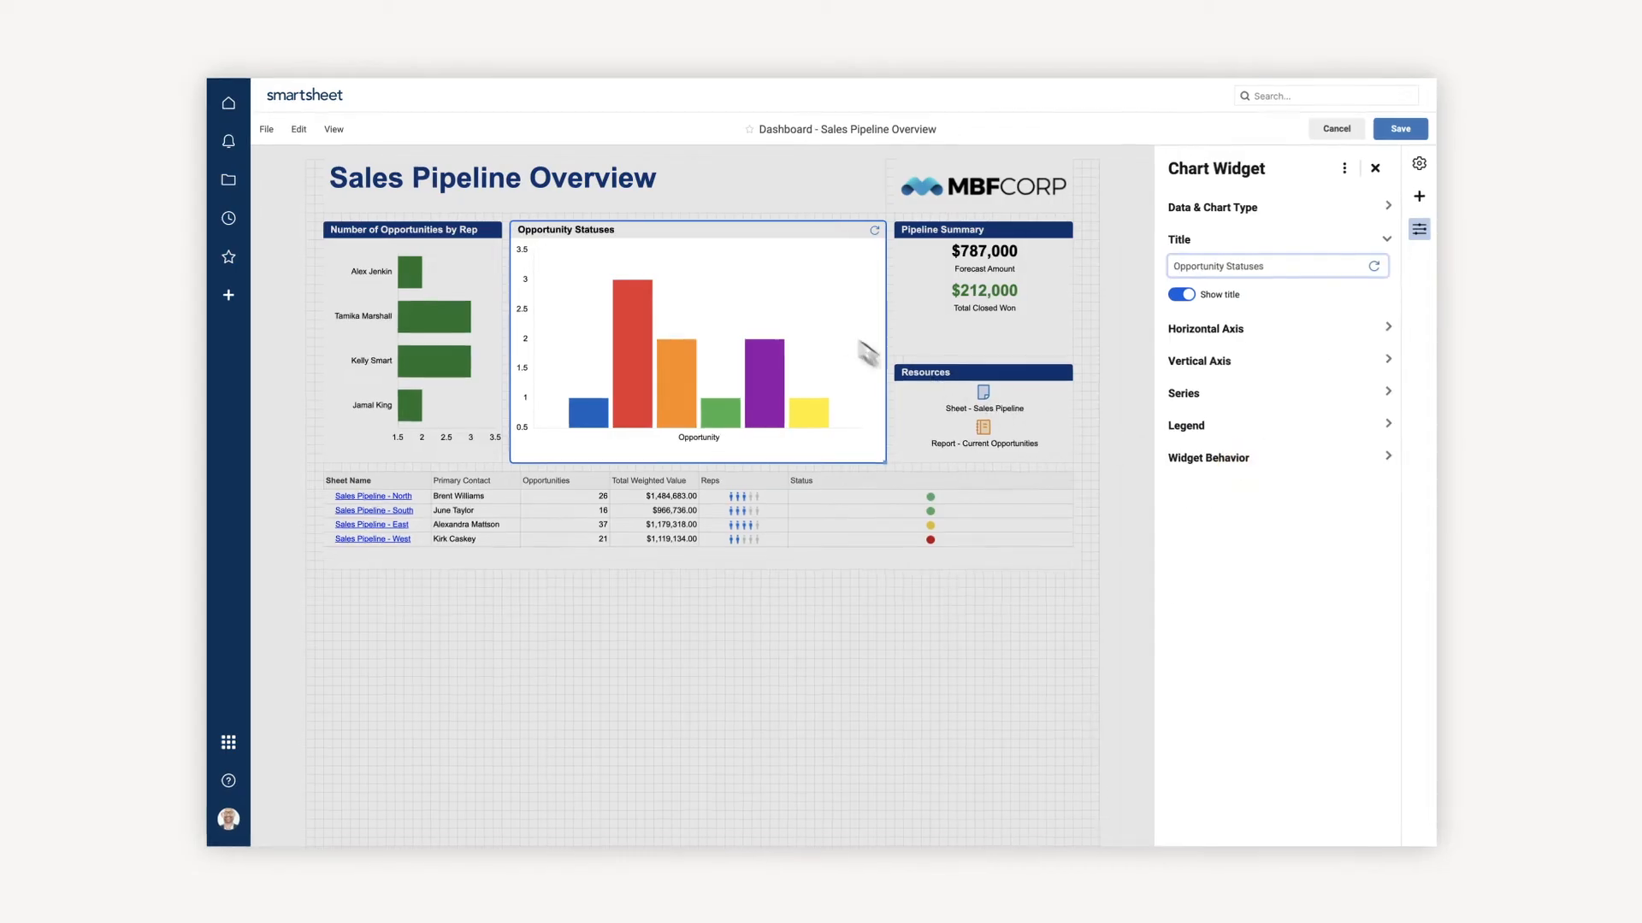
Step: Give the chart title bar a dark blue fill and start a custom colour for Closed Won
{"action": "left_click", "coordinate": [1005, 167]}
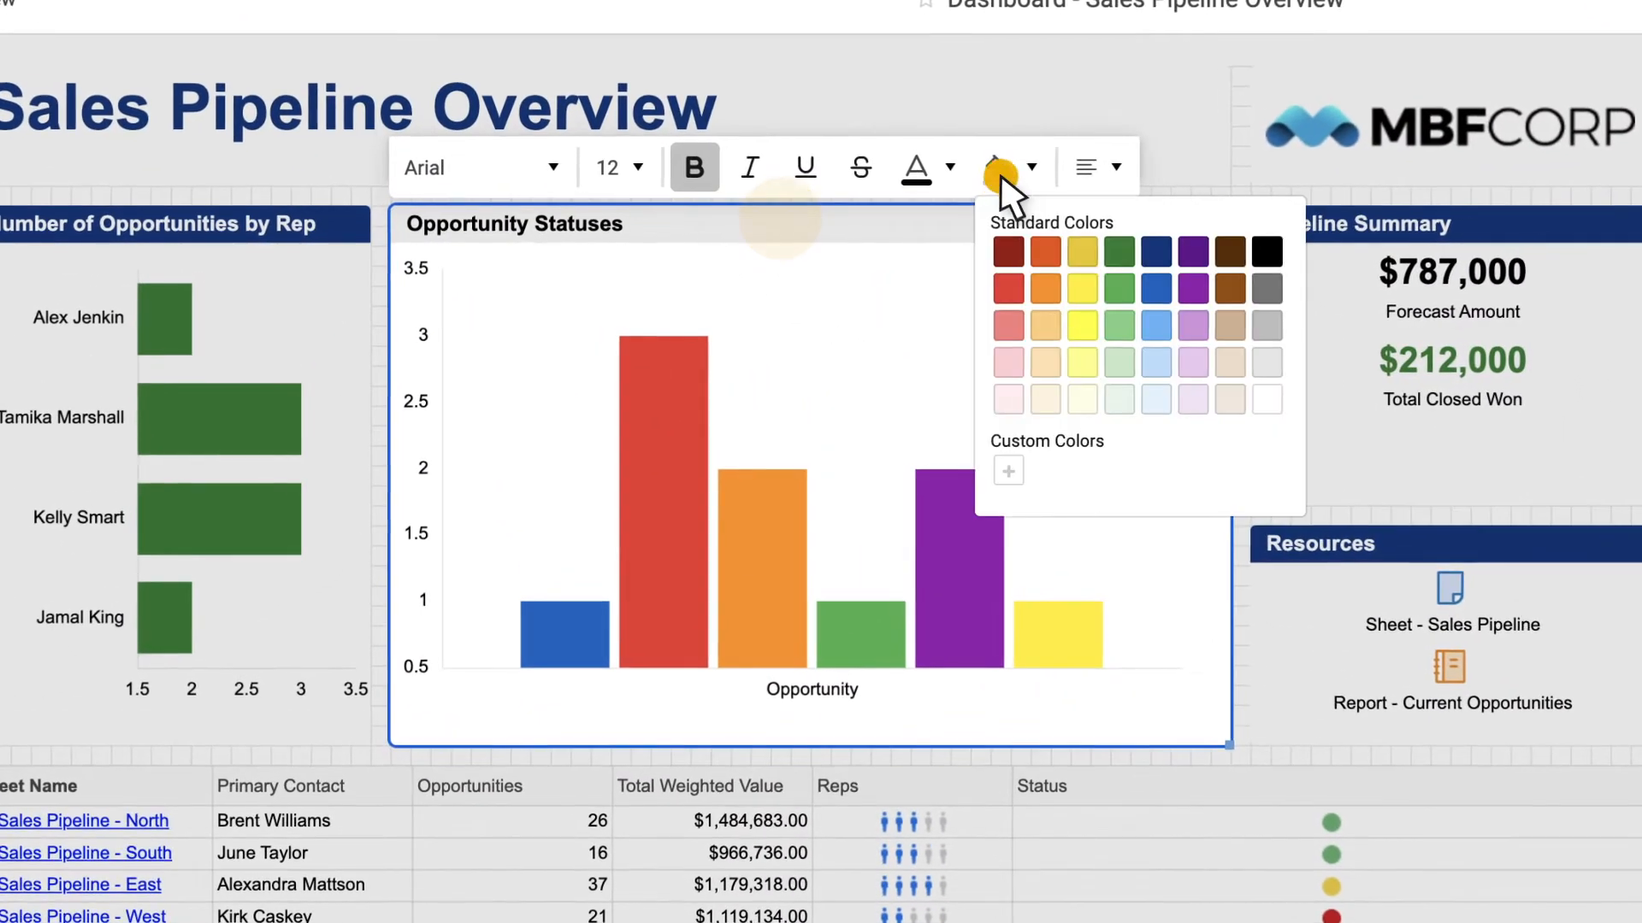
{"action": "left_click", "coordinate": [997, 166]}
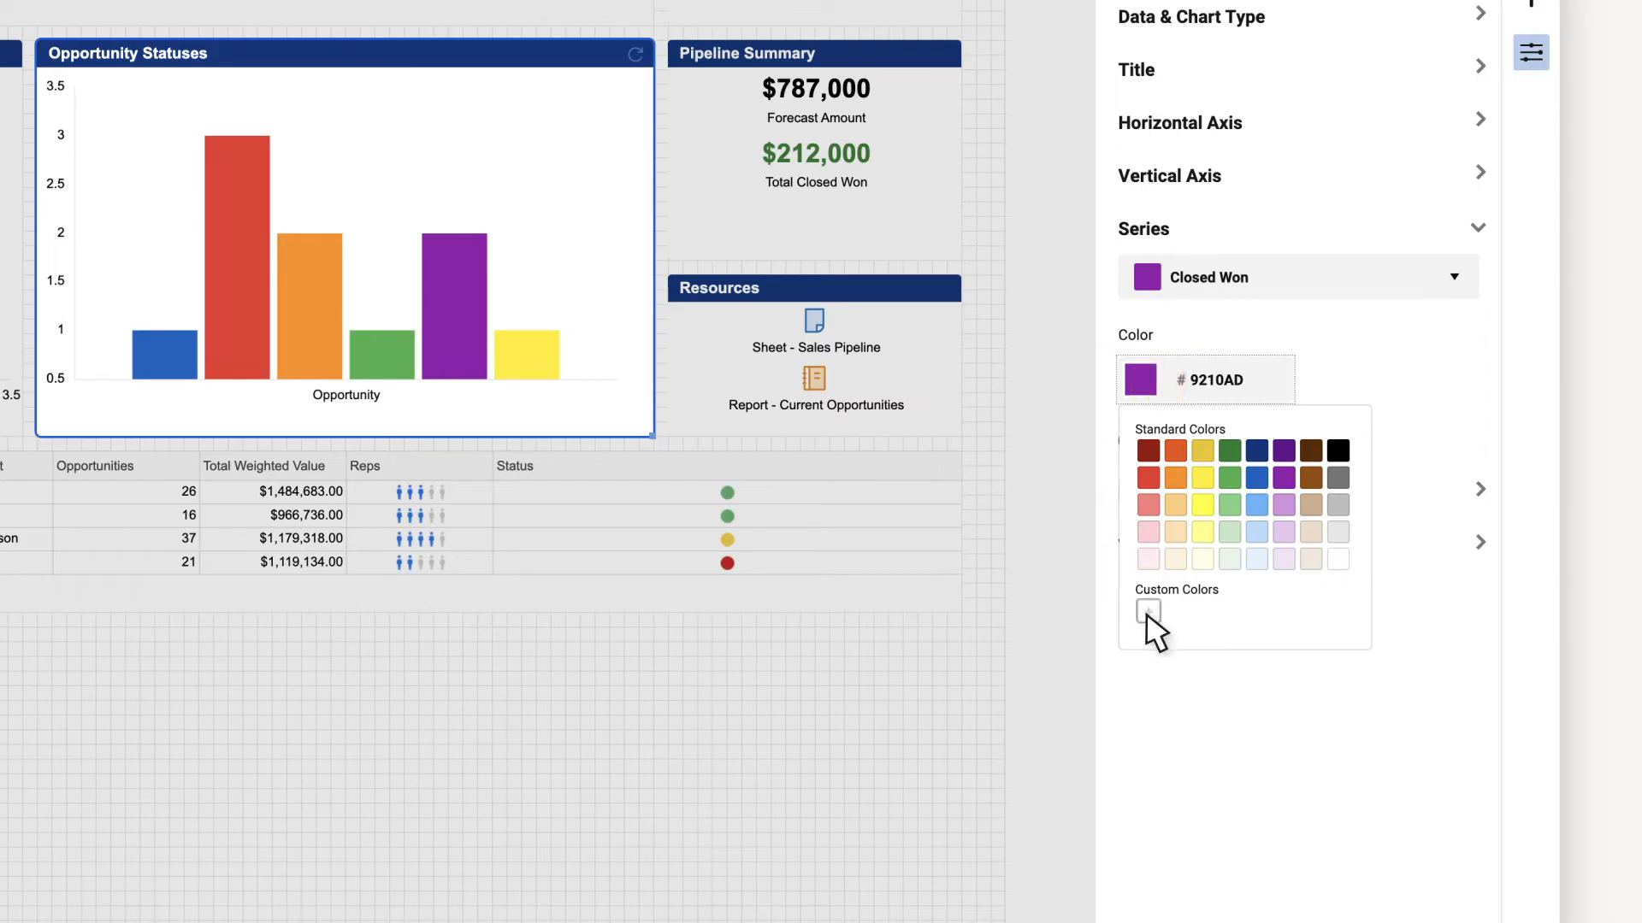
{"action": "left_click", "coordinate": [1146, 612]}
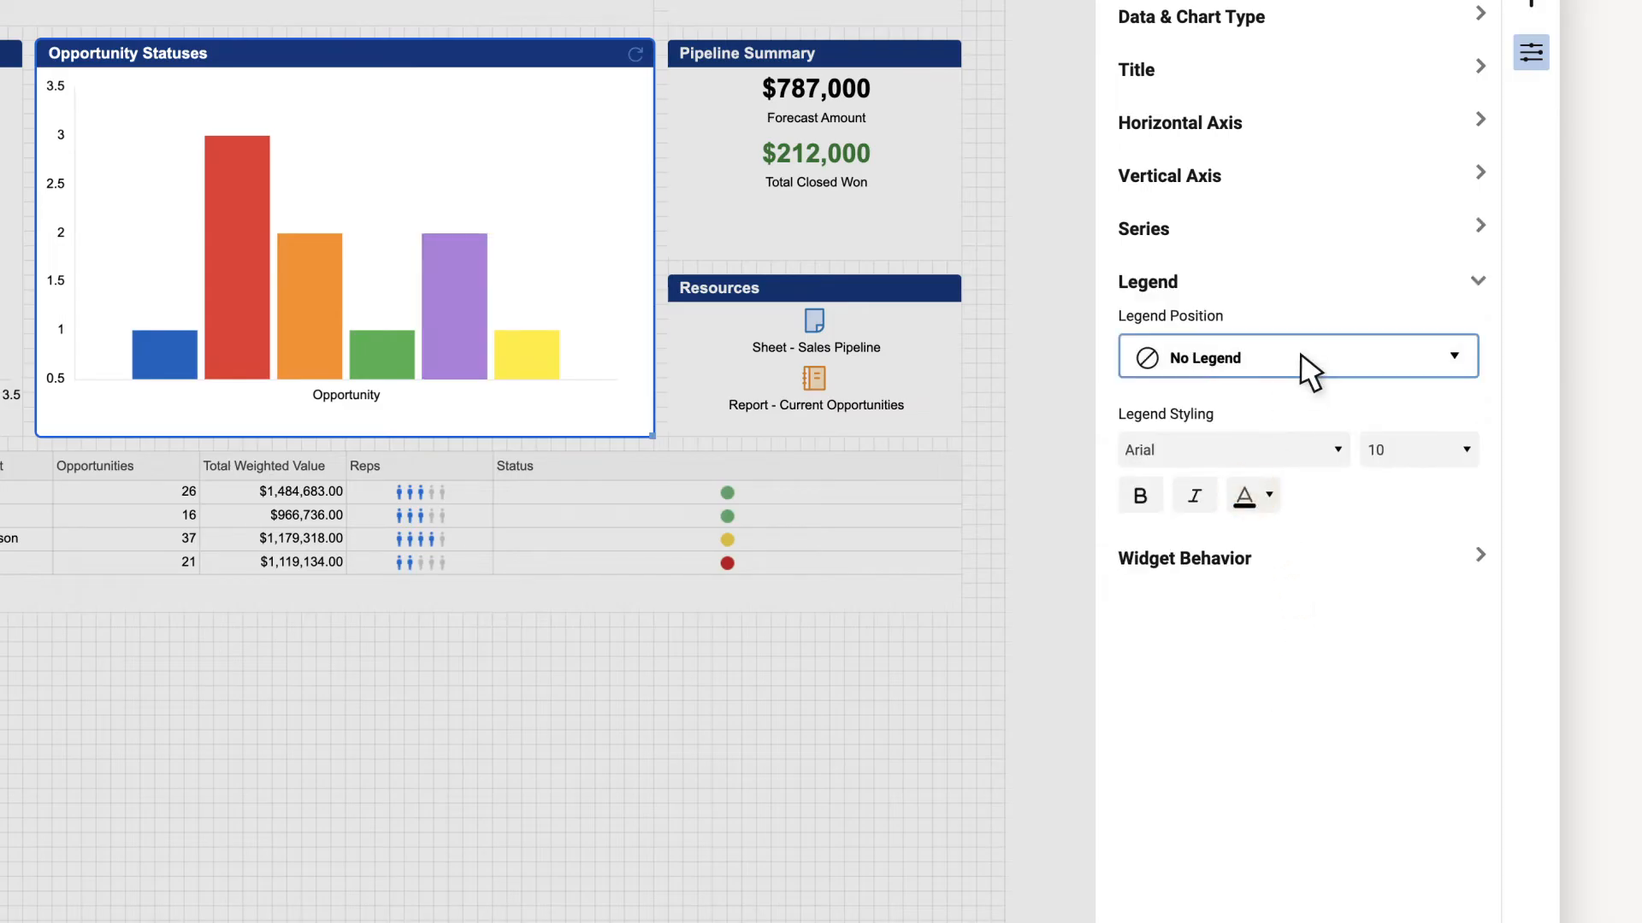
Step: Place the legend on the right, review widget behavior, and save the dashboard
{"action": "left_click", "coordinate": [1295, 358]}
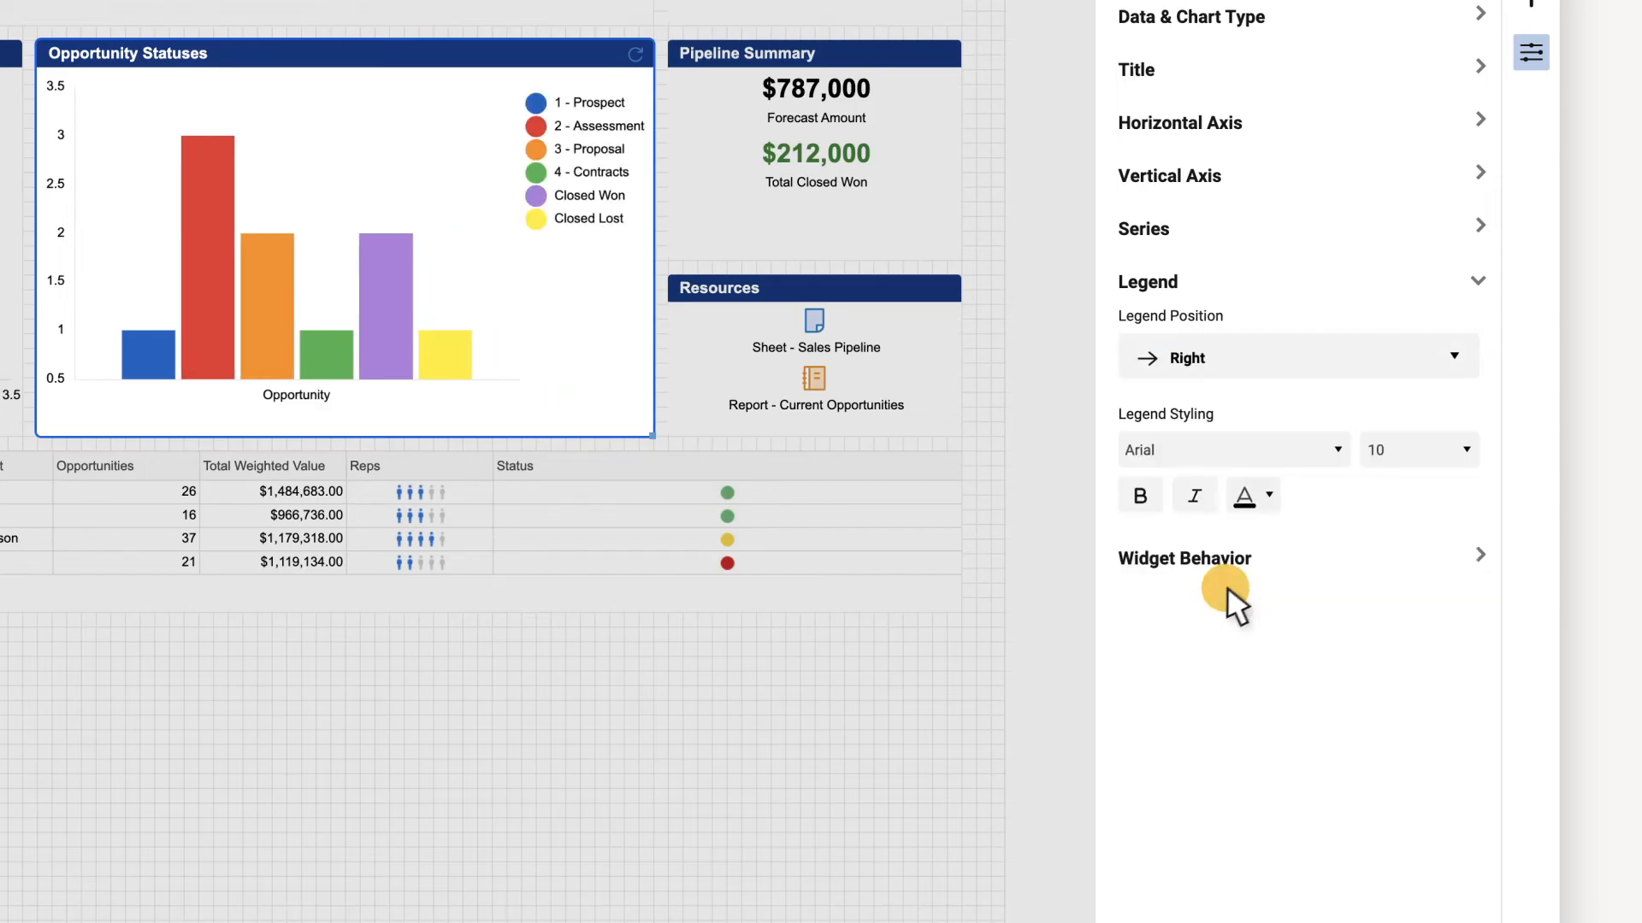
{"action": "left_click", "coordinate": [1184, 557]}
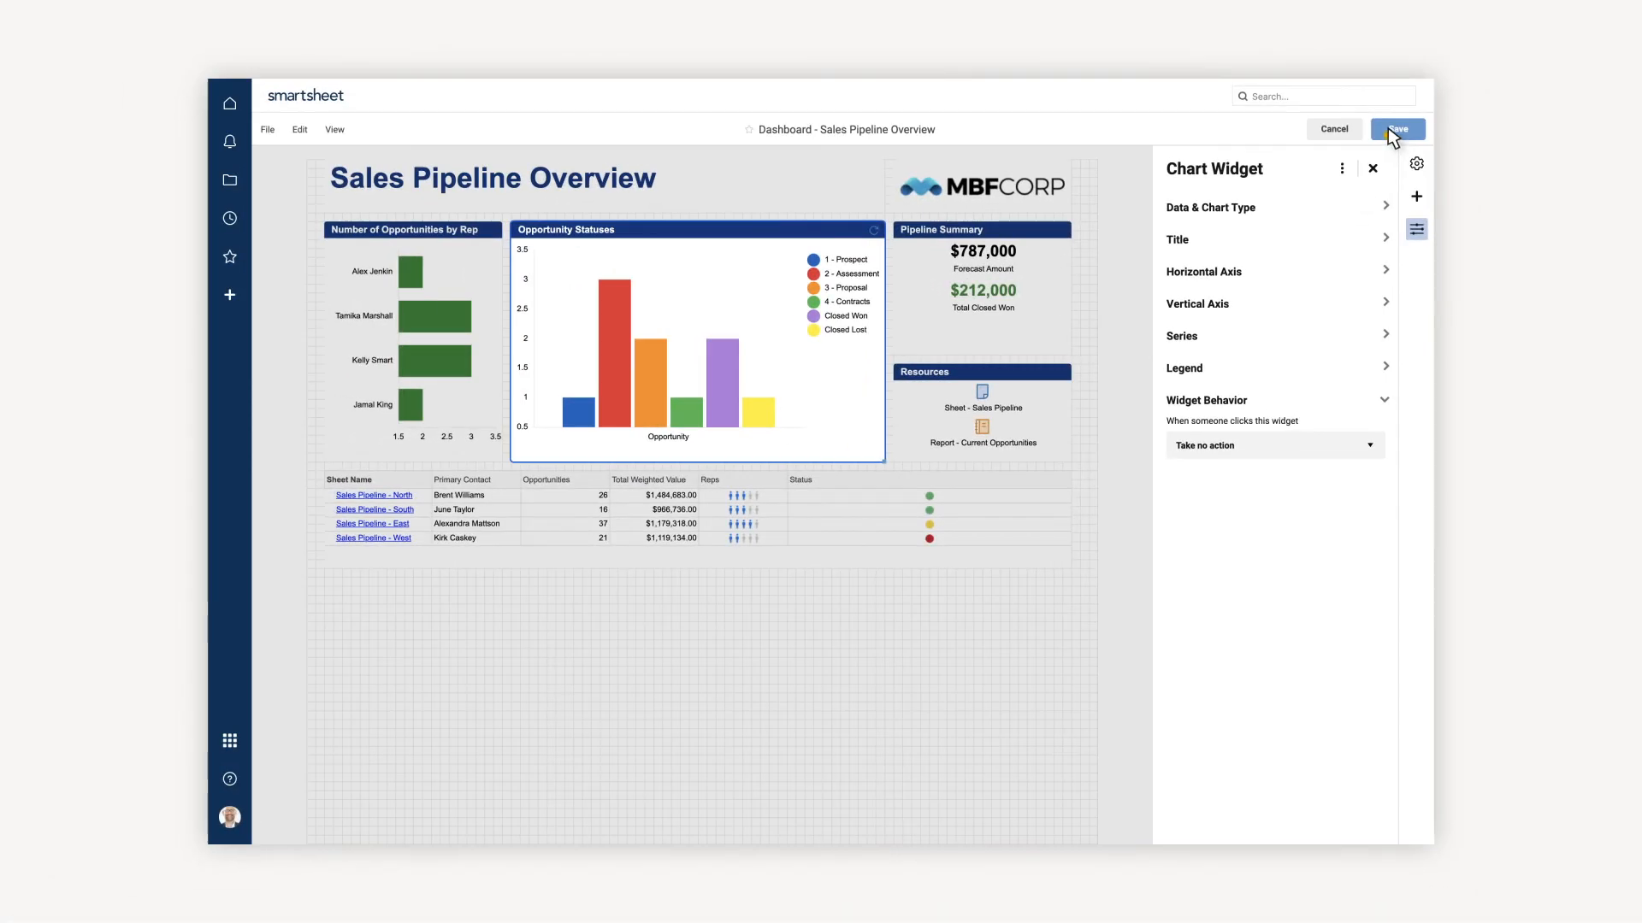
{"action": "left_click", "coordinate": [1397, 129]}
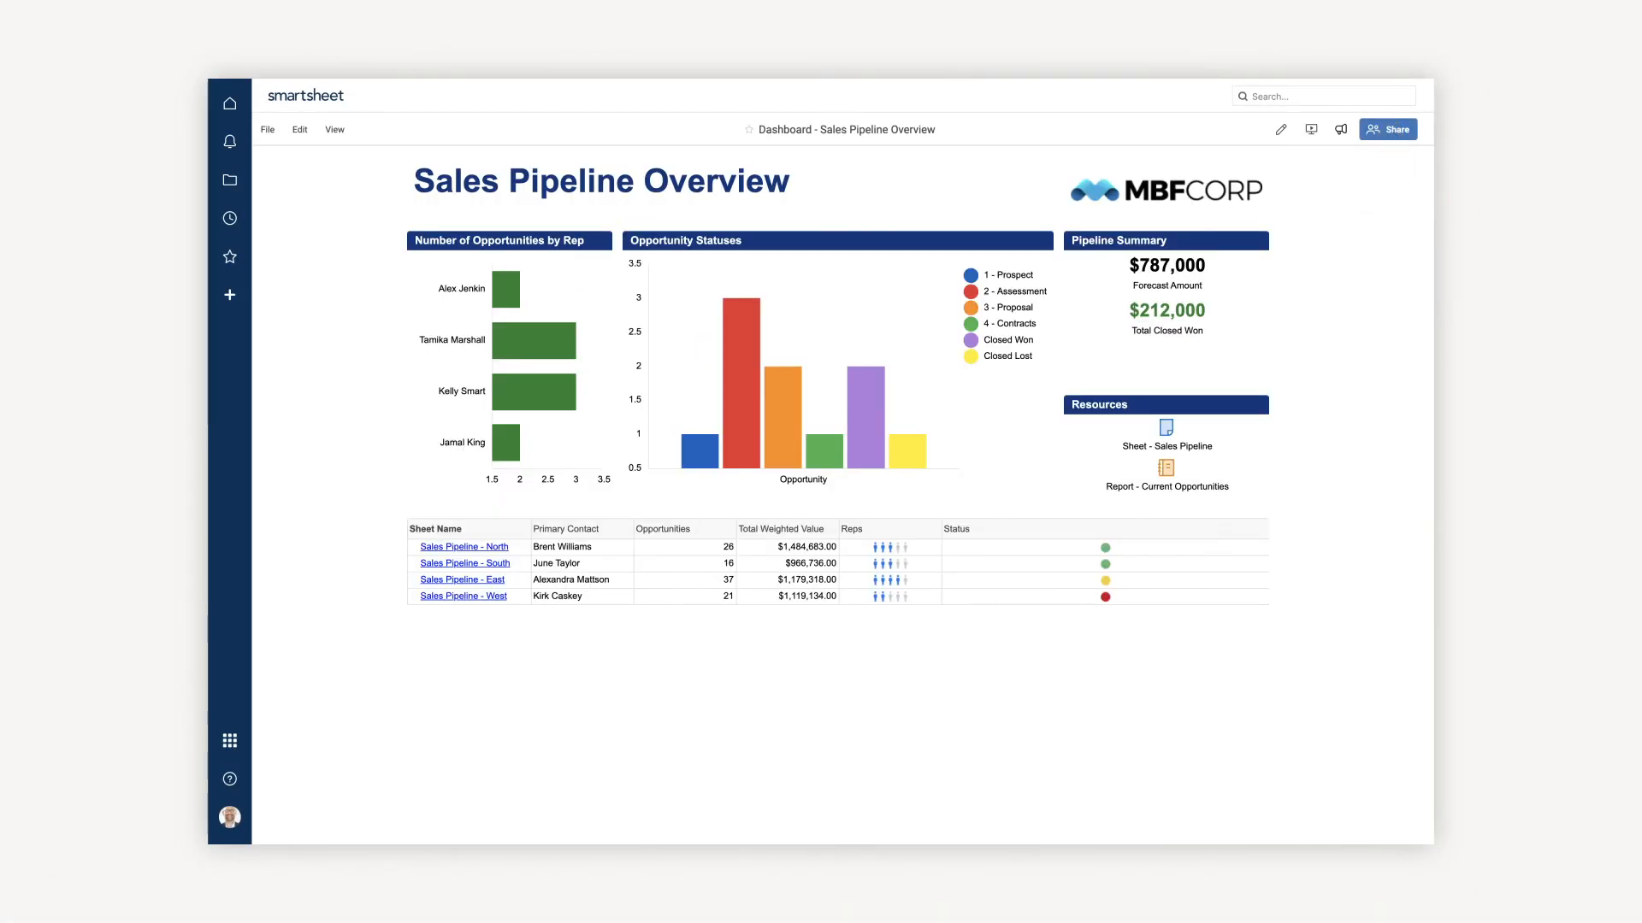